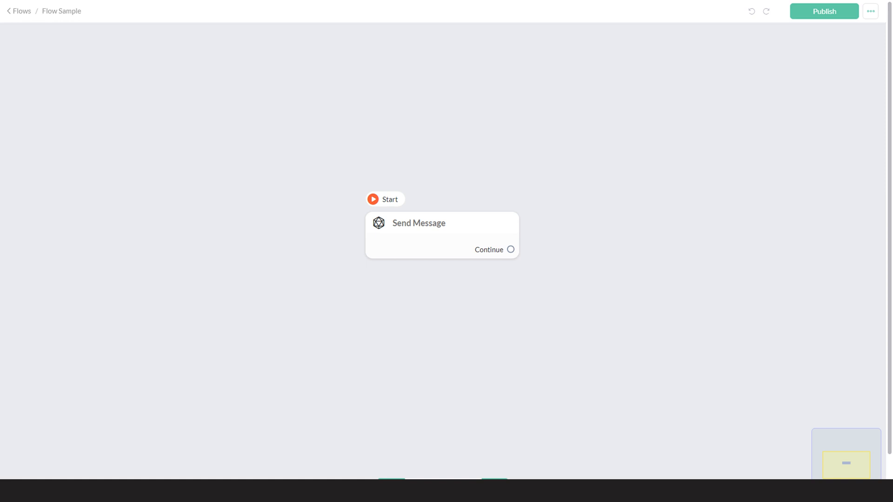
Go to the Broadcasts section and start a new broadcast to contacts.
click(43, 168)
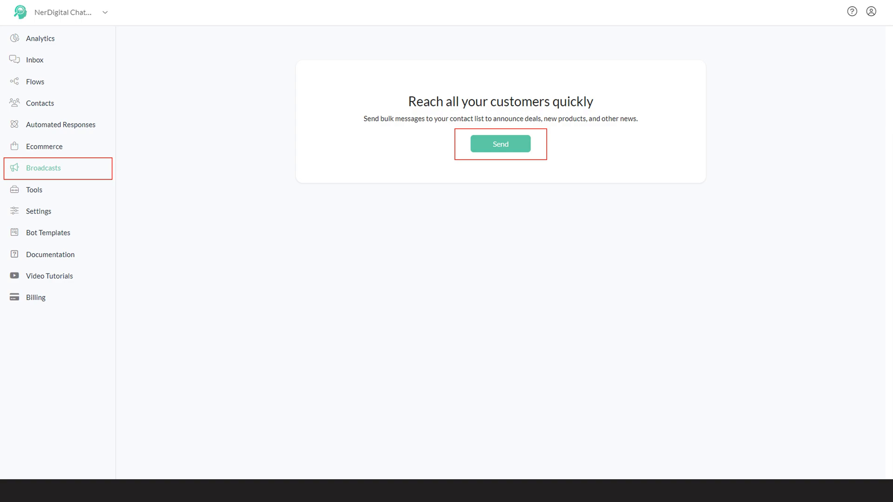
click(500, 144)
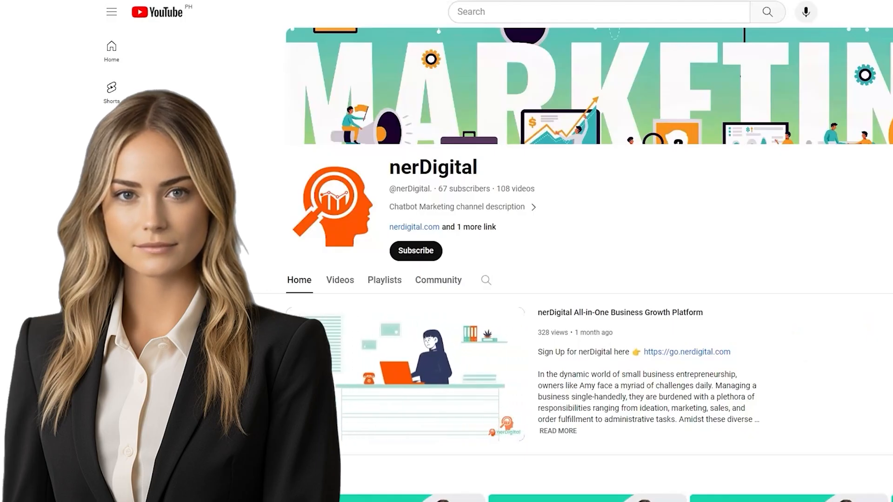
Subscribe to the nerDigital channel with notifications set to All uploads.
click(415, 250)
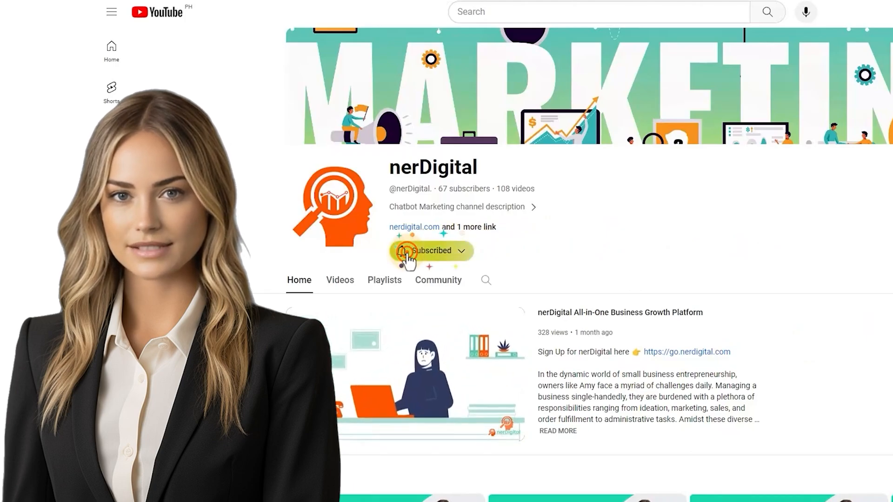
click(457, 251)
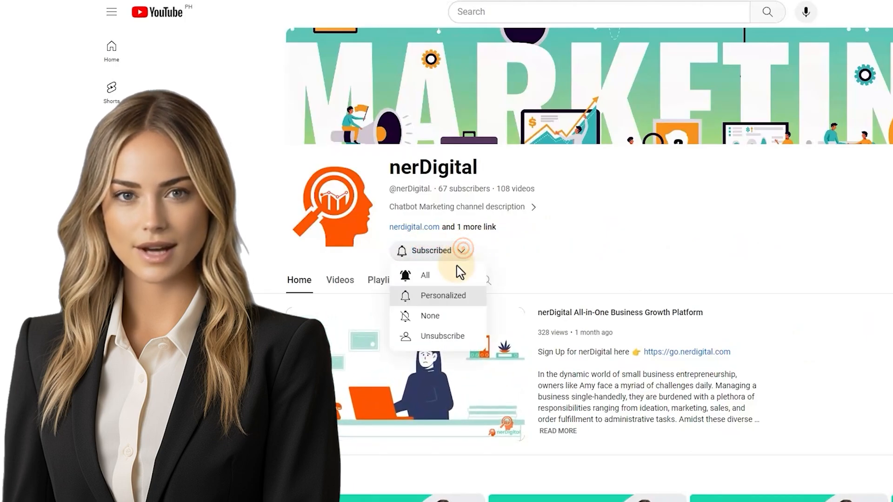
click(832, 249)
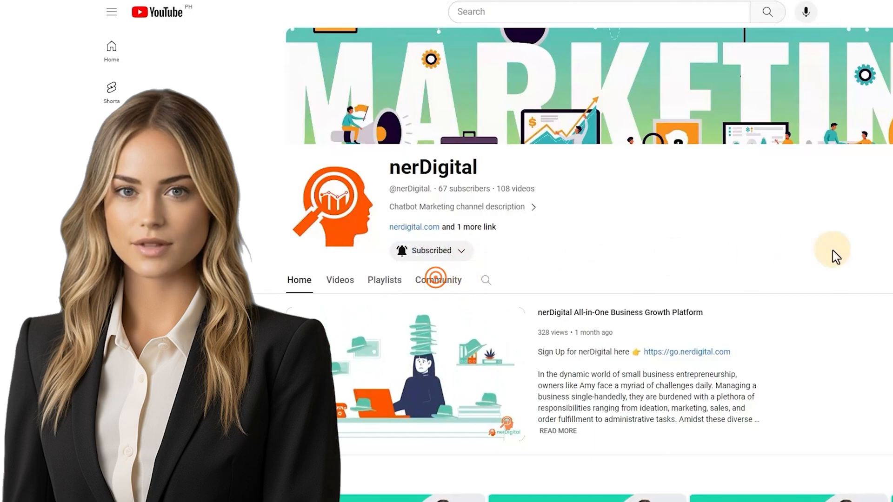